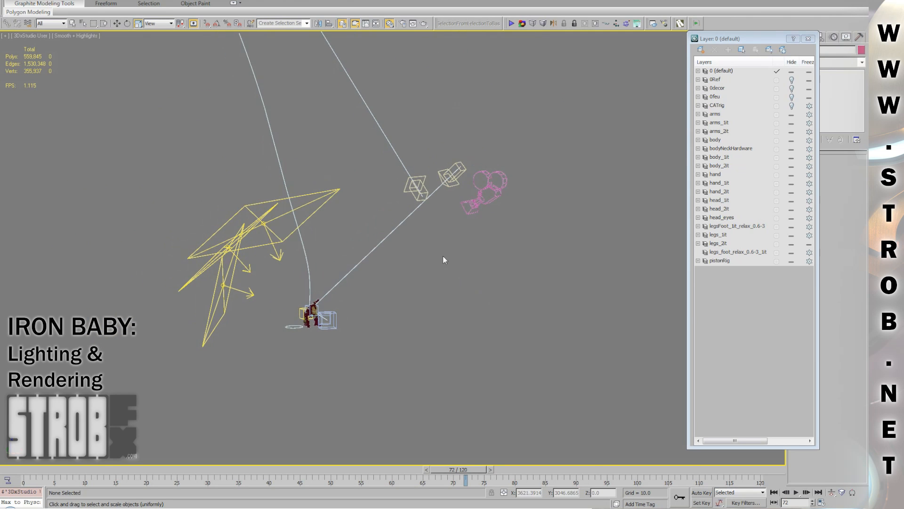
# Open Render Setup (F10) on the V-Ray tab showing the hdriLIGHTER reflection/refraction override map
pyautogui.click(403, 22)
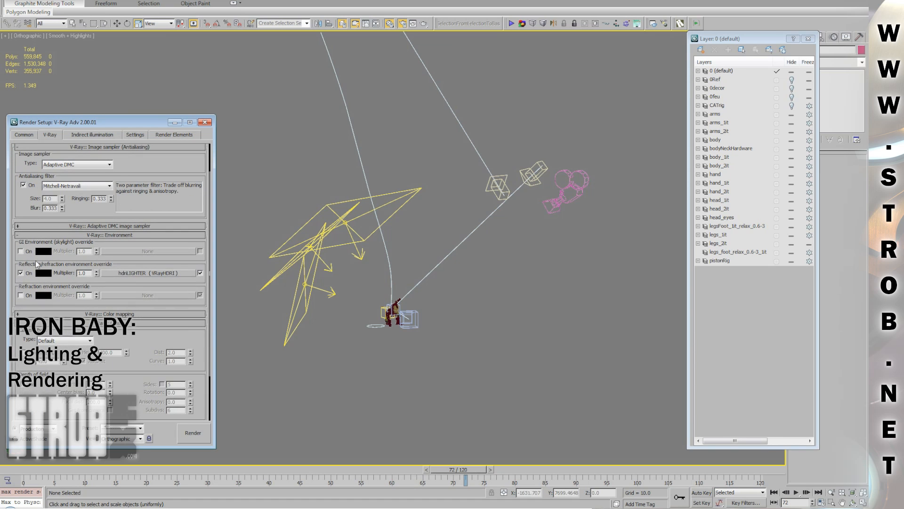
pyautogui.moveTo(126, 127)
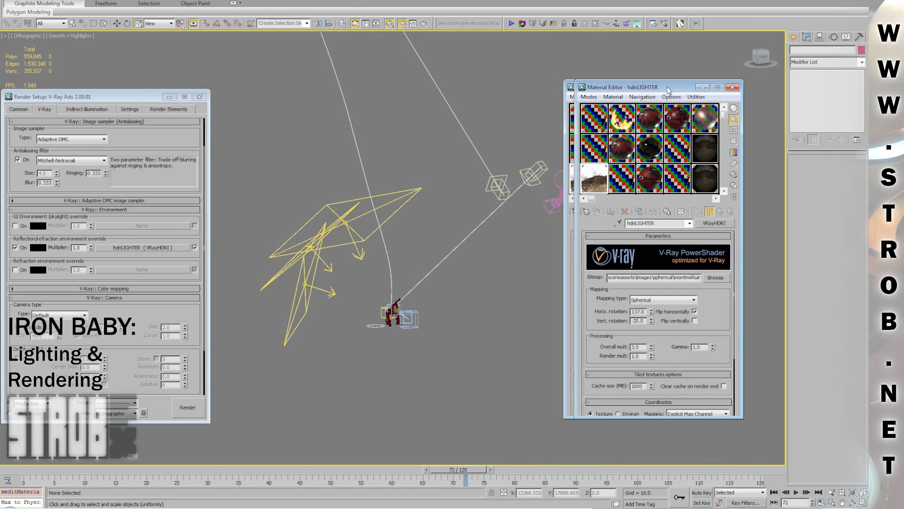
# Select VRayLight001, preview its HDRIpourLIGHT mix texture image, then close the preview
pyautogui.click(343, 214)
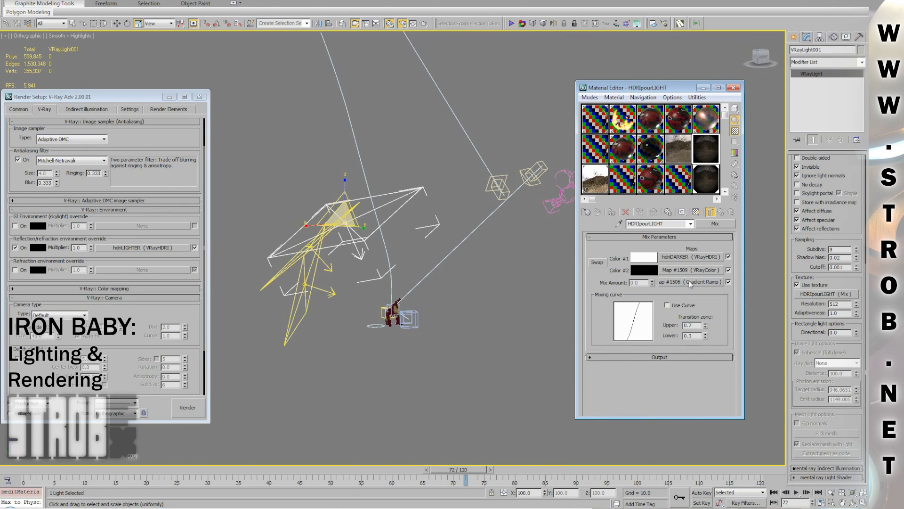
pyautogui.click(690, 282)
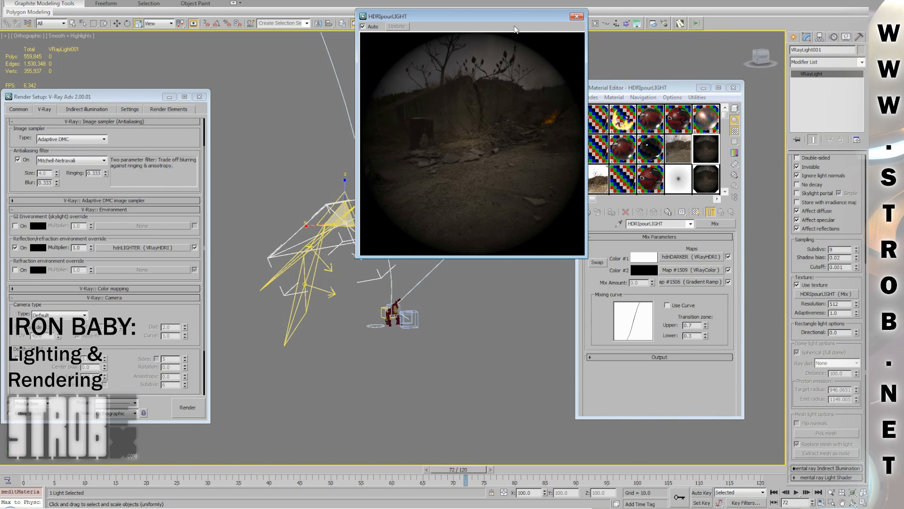
pyautogui.click(575, 16)
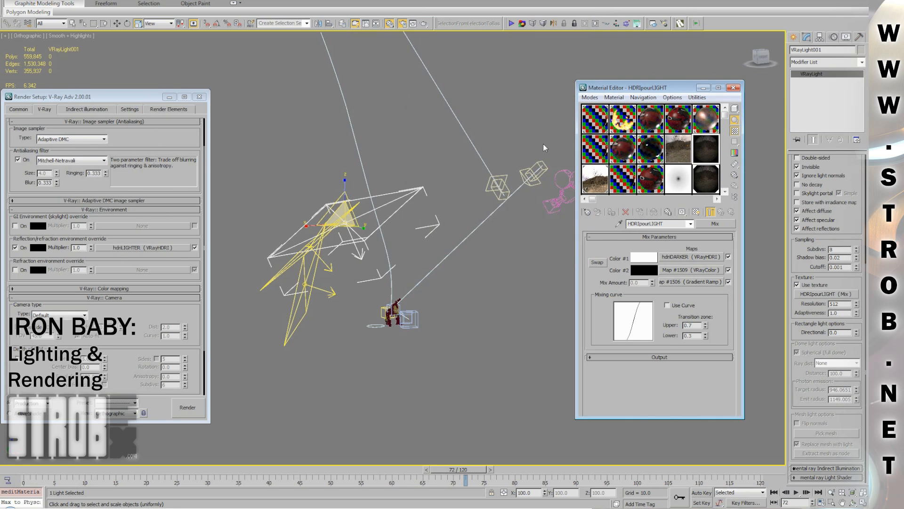
pyautogui.moveTo(362, 247)
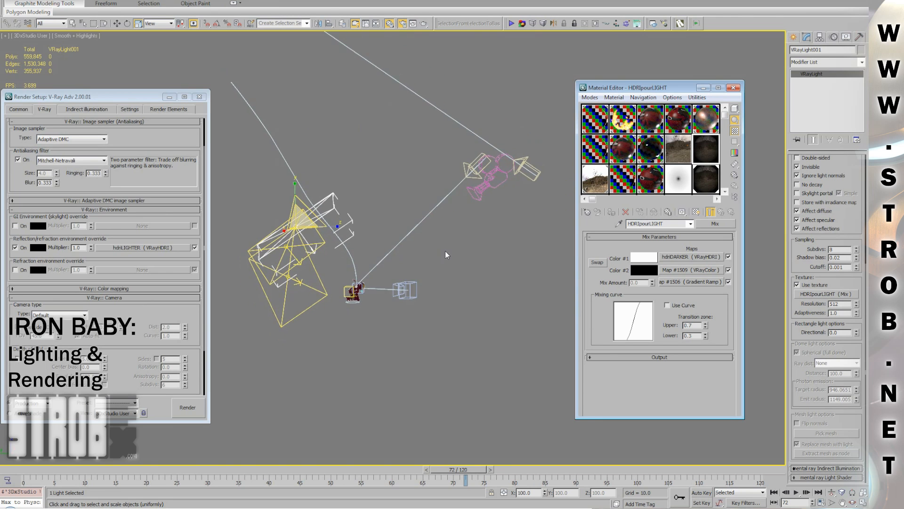
# In the Layer Manager, unhide the 0feu fire layer to show the flame planes, then hide it again
pyautogui.rightClick(454, 189)
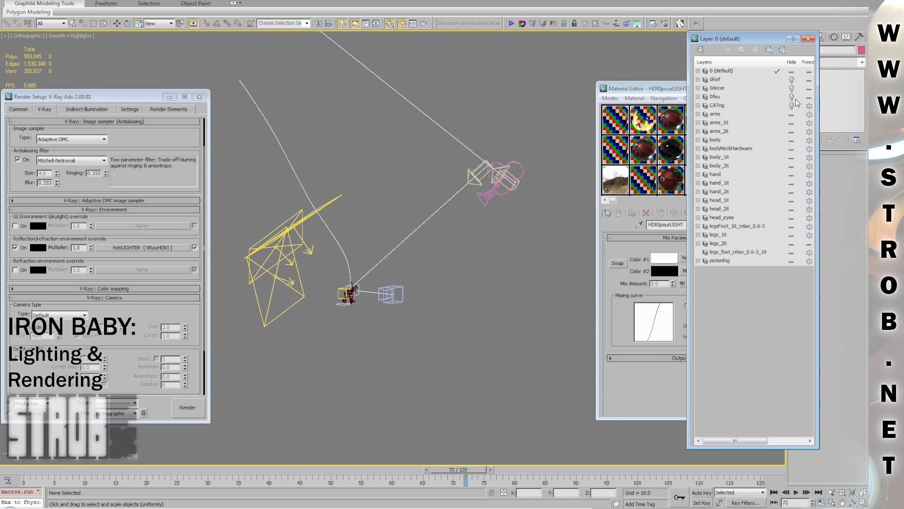
pyautogui.click(715, 96)
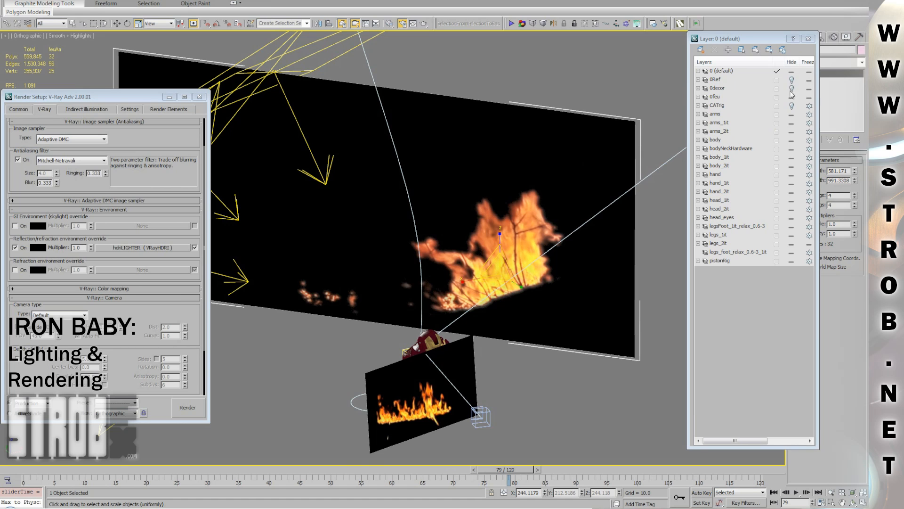
pyautogui.click(714, 96)
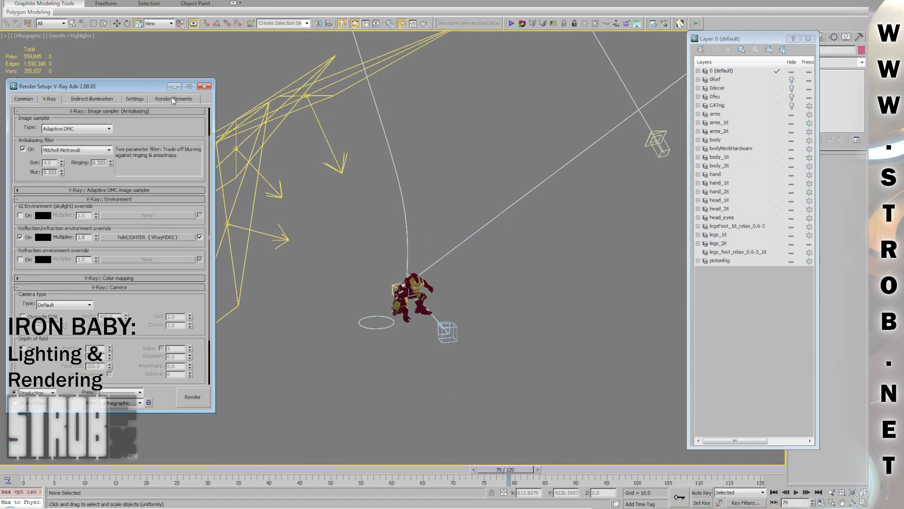
# Review the Render Elements and Indirect Illumination tabs, then switch to the four-viewport layout
pyautogui.click(174, 99)
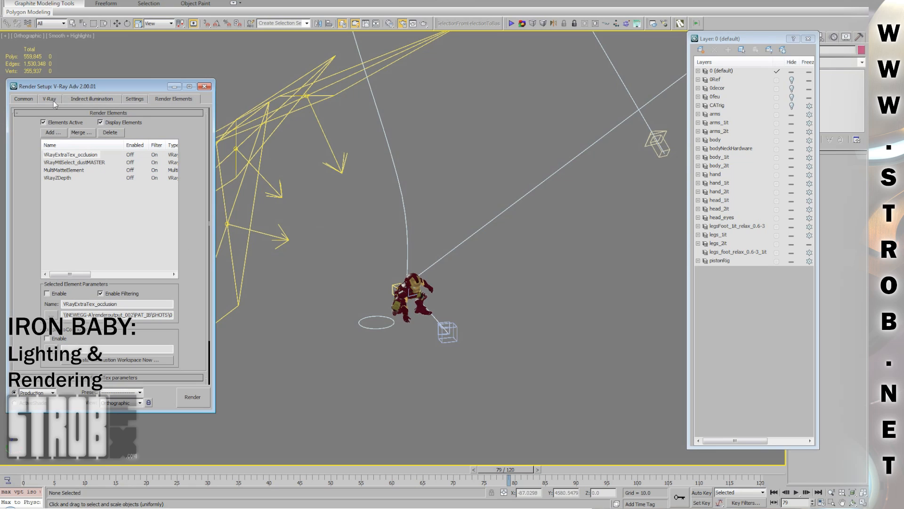
pyautogui.click(91, 99)
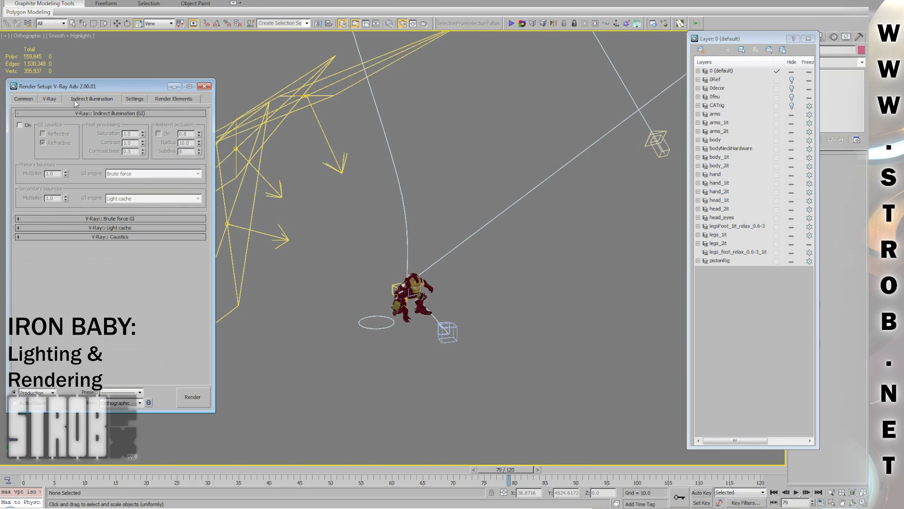
pyautogui.moveTo(255, 207)
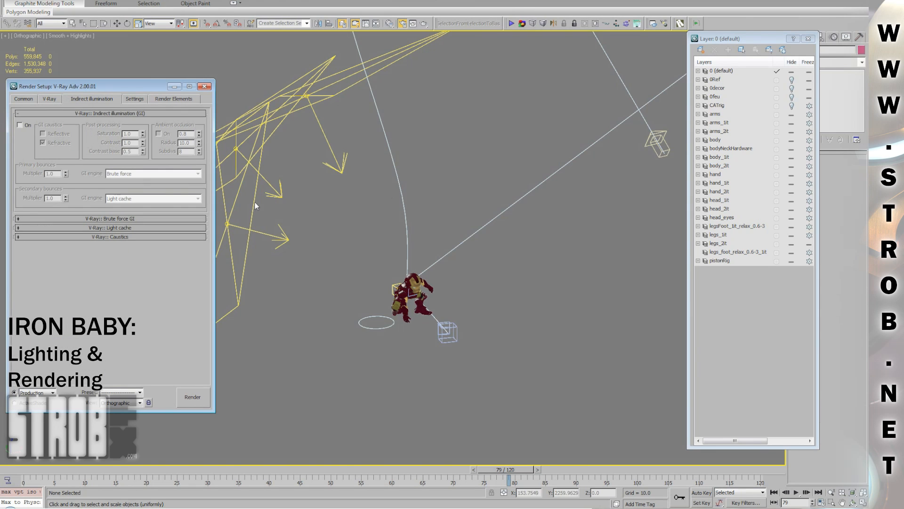
pyautogui.click(204, 86)
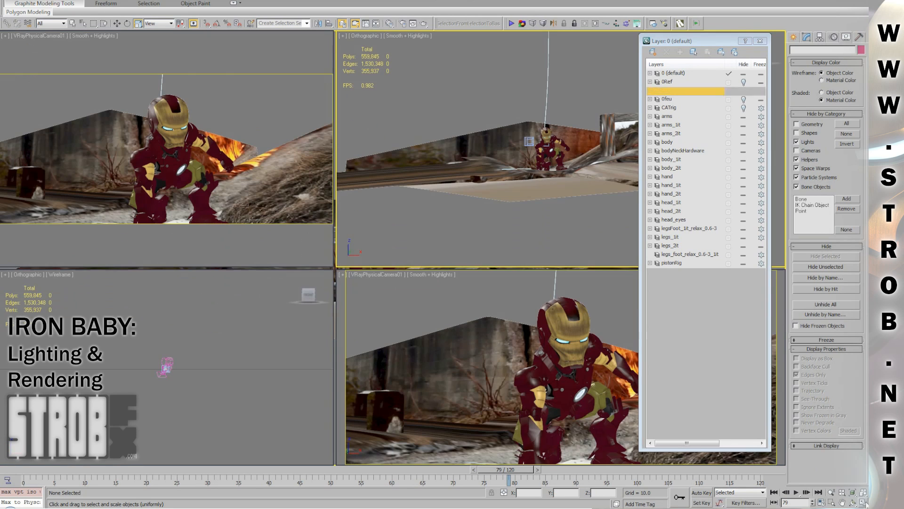
# View the finished ironBaby_Youtube reference clip, then close it
pyautogui.click(761, 41)
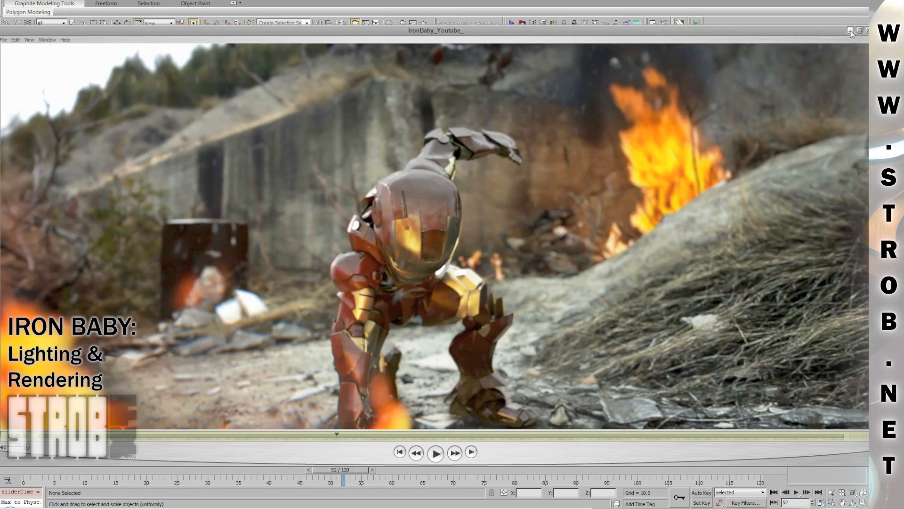
pyautogui.click(852, 31)
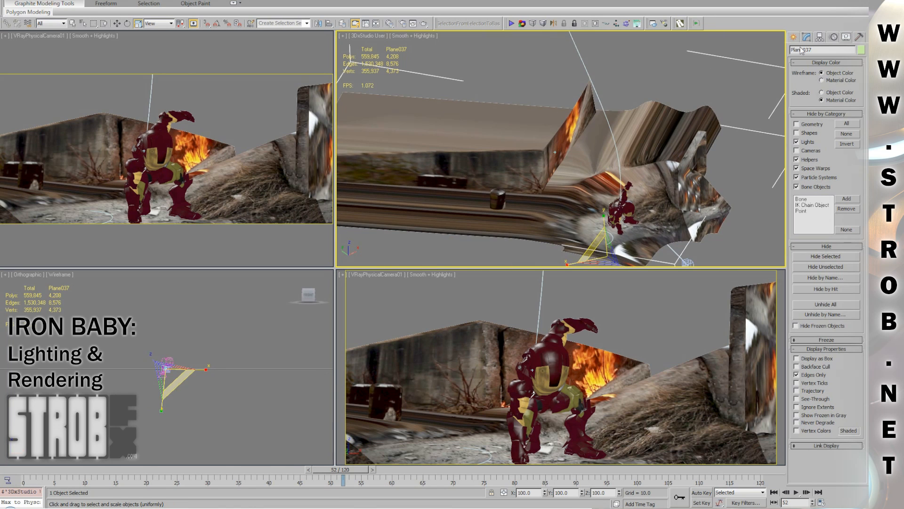
# Select the Plane037 backdrop plane in the viewport at frame 52
pyautogui.click(808, 37)
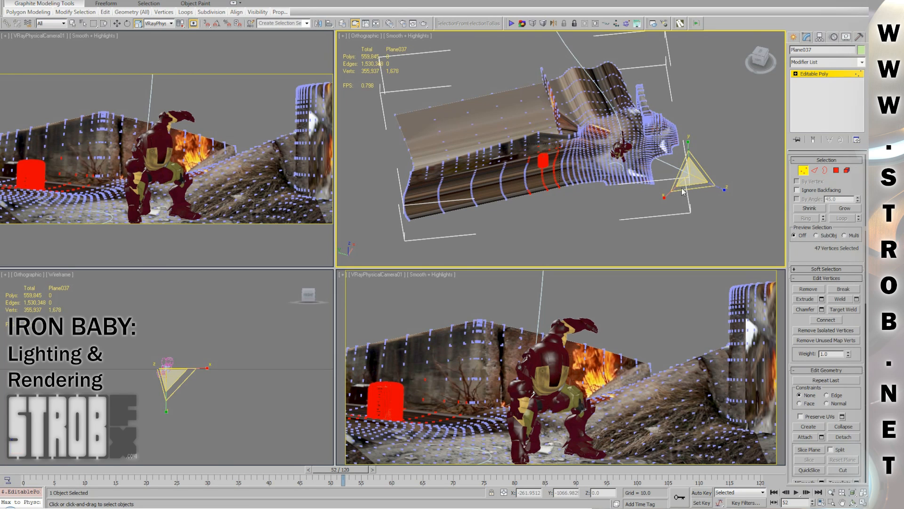
pyautogui.moveTo(692, 178)
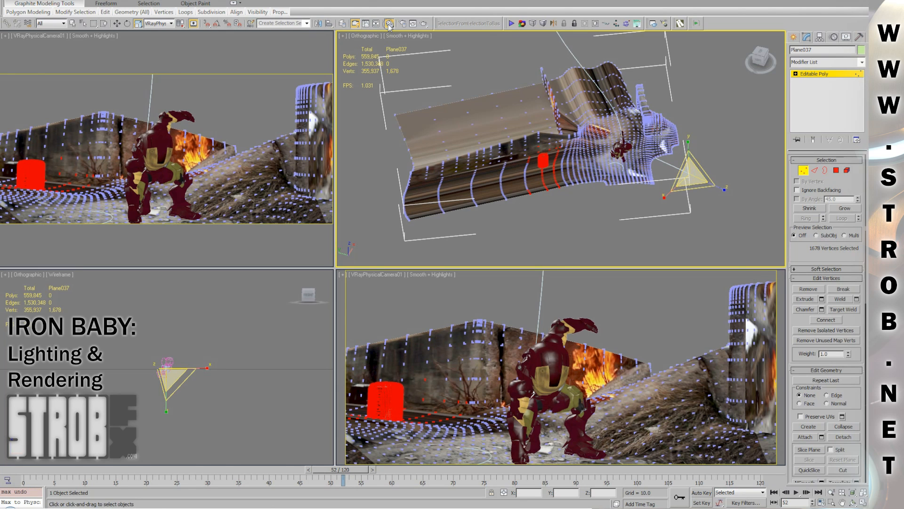
# Inspect the feuAvant light material, close the Material Editor and reopen Render Setup
pyautogui.click(389, 22)
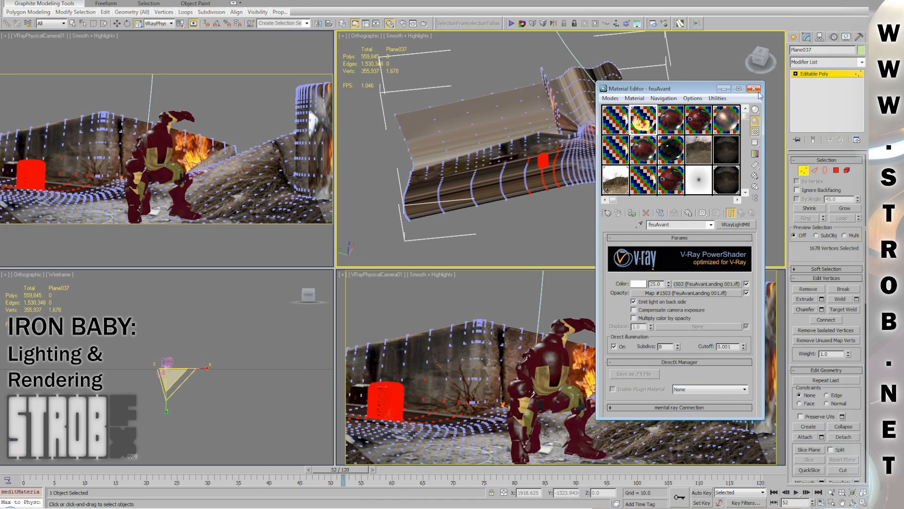
pyautogui.click(753, 88)
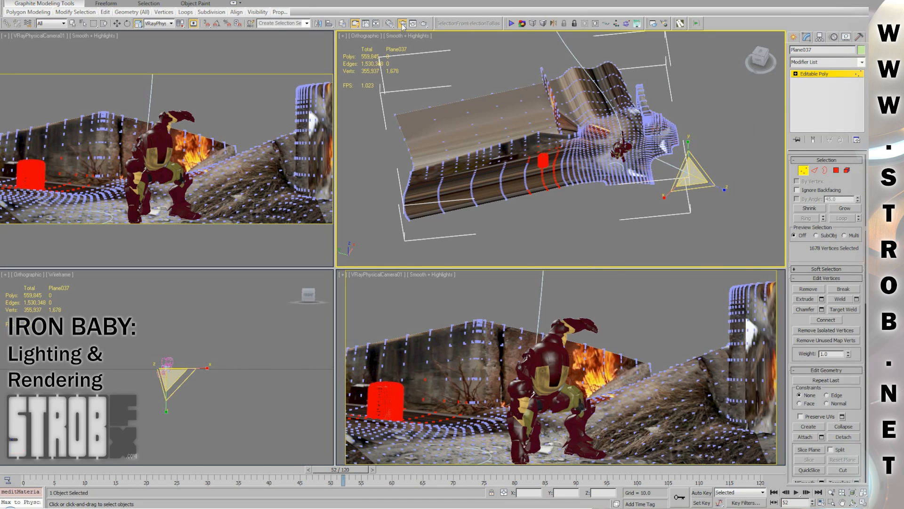
pyautogui.click(401, 23)
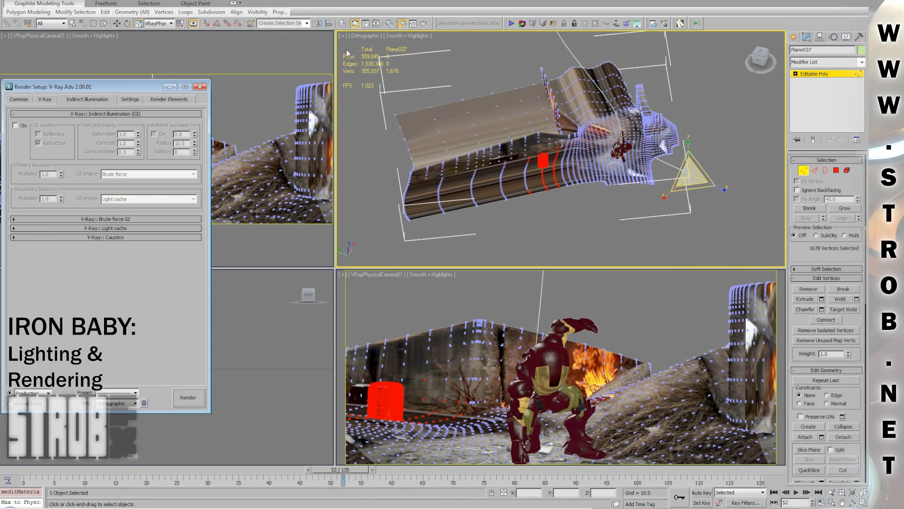
# Show V-Ray colour mapping (Linear multiply, gamma 2.2) and open the Rendering menu
pyautogui.moveTo(106, 87); pyautogui.dragTo(279, 71)
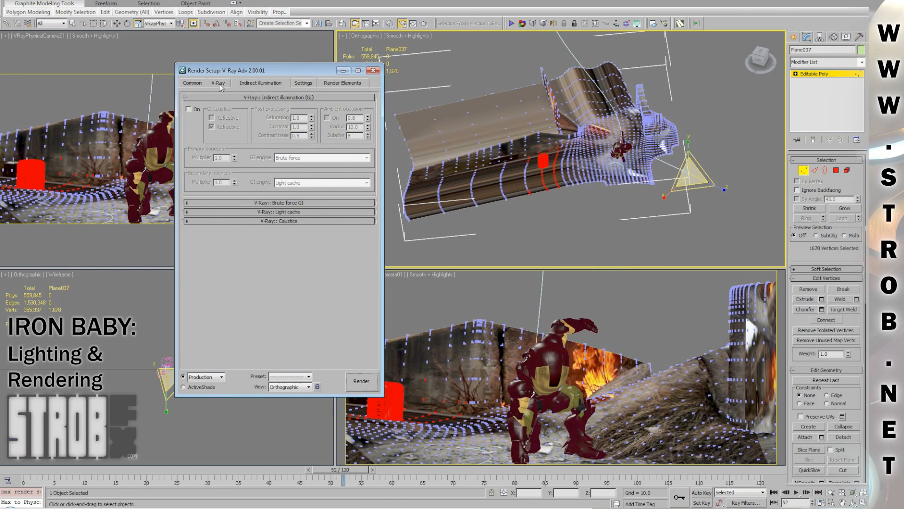
pyautogui.click(218, 83)
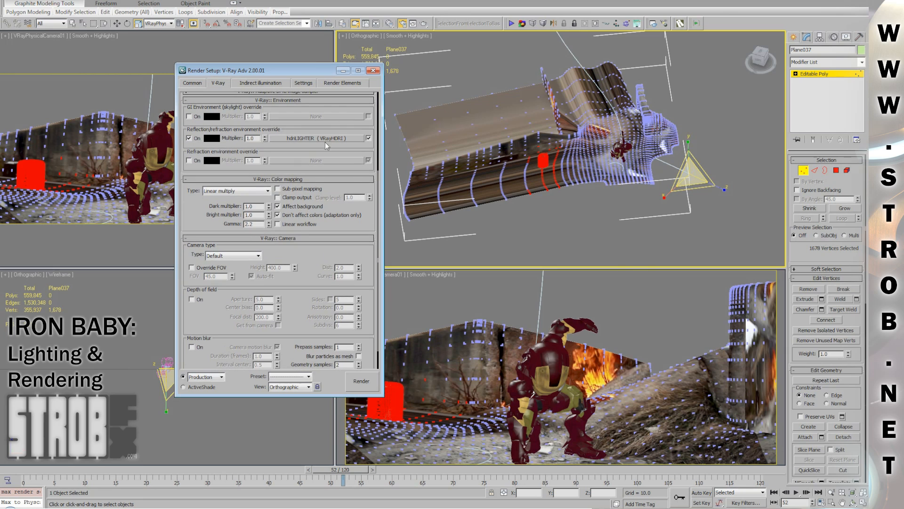
pyautogui.click(260, 4)
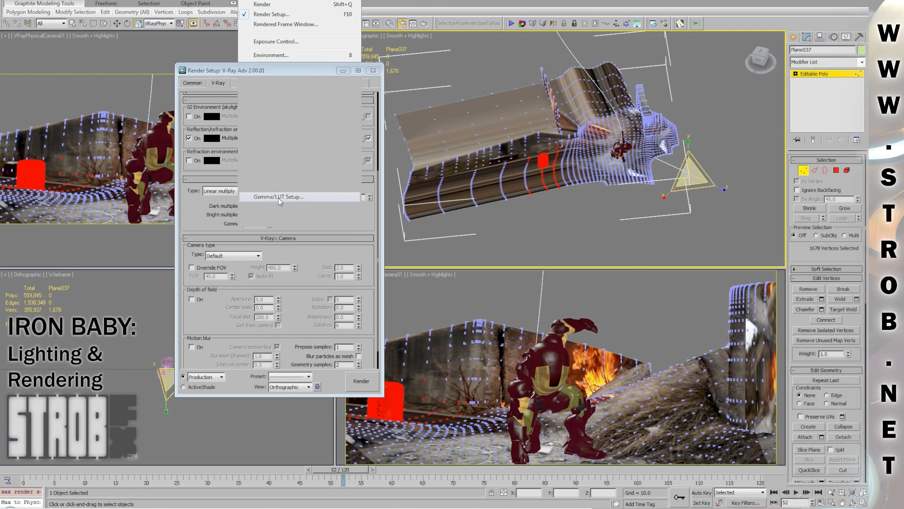
# In Gamma/LUT Setup, enable correction at gamma 2.2 with bitmap input/output gamma 1.0 and apply
pyautogui.click(278, 196)
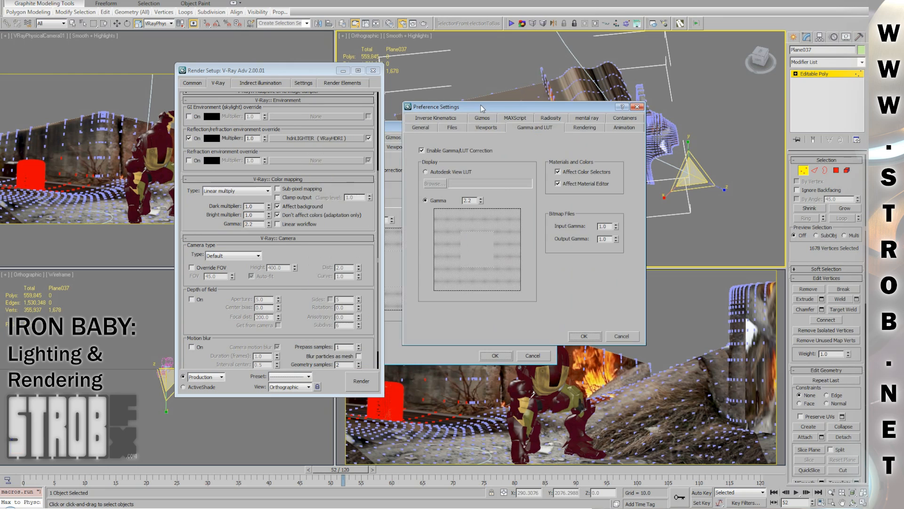
pyautogui.tripleClick(468, 200)
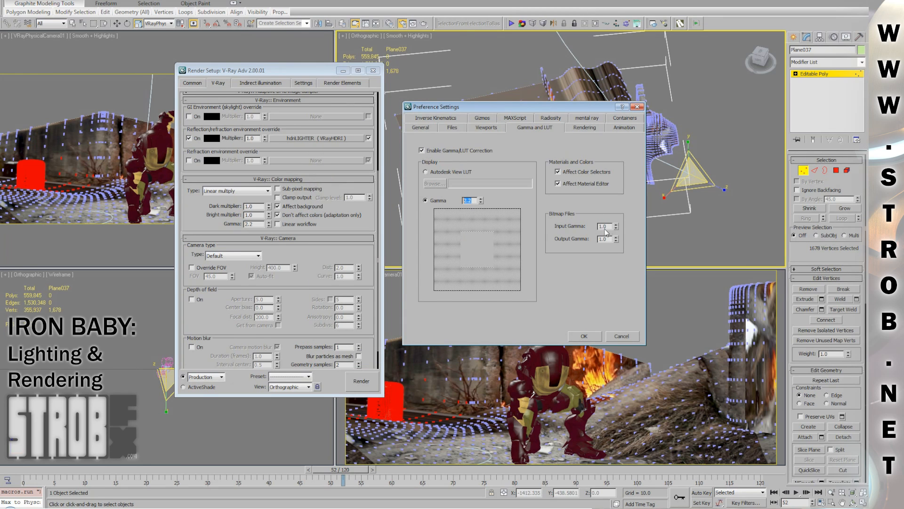
pyautogui.tripleClick(602, 238)
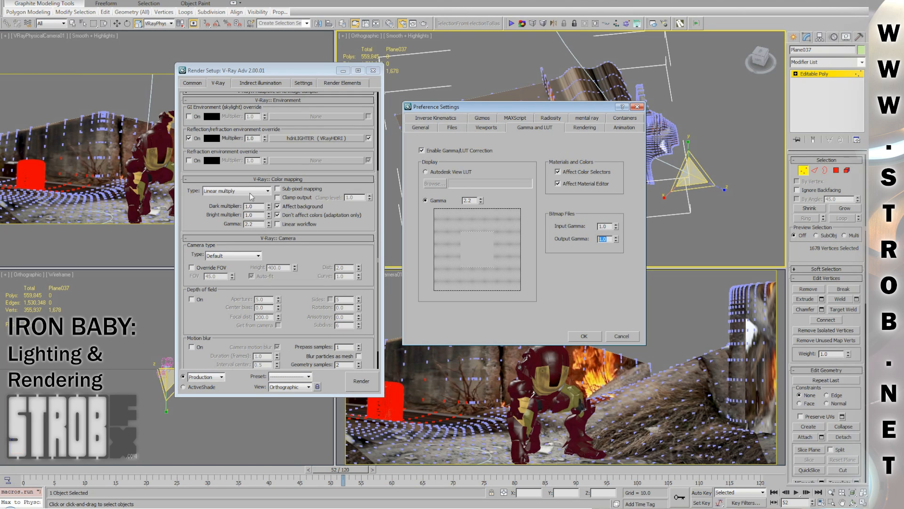
pyautogui.moveTo(433, 179)
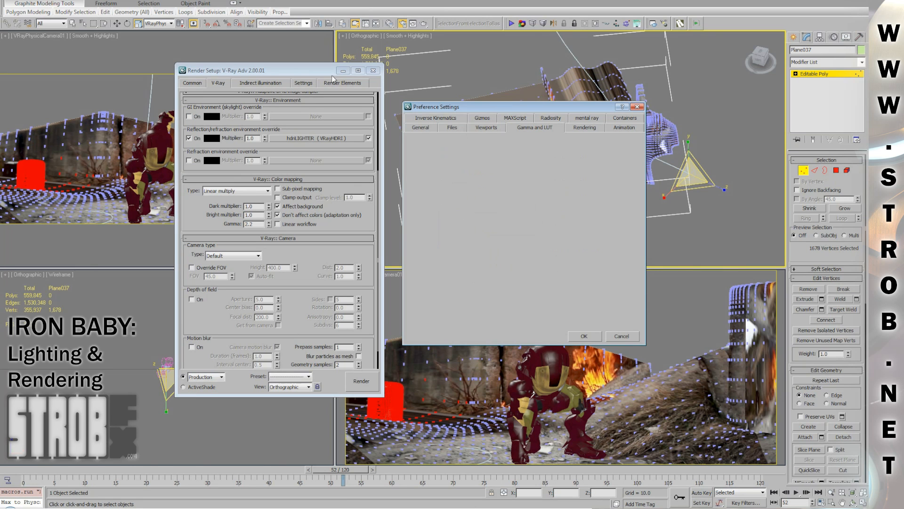
pyautogui.click(584, 336)
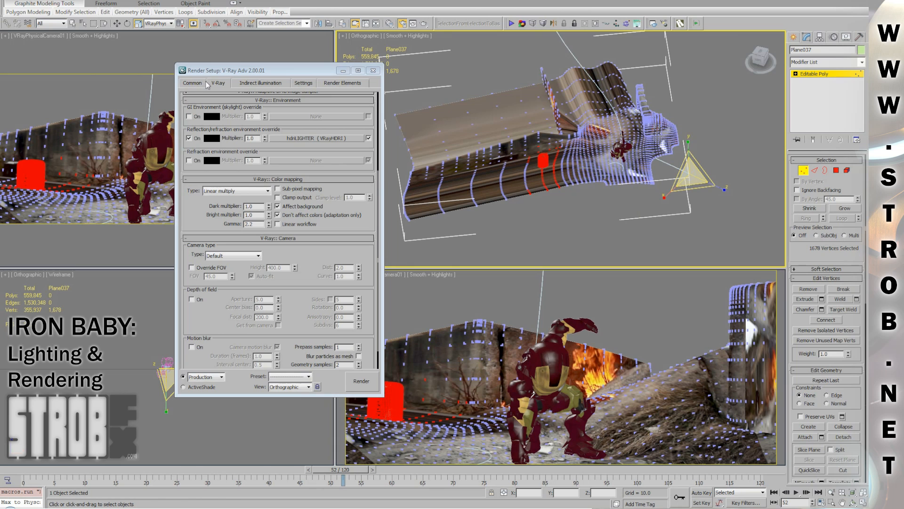
# Expand the V-Ray Frame buffer rollout showing 2000×900 output and the raw image save path
pyautogui.scroll(3)
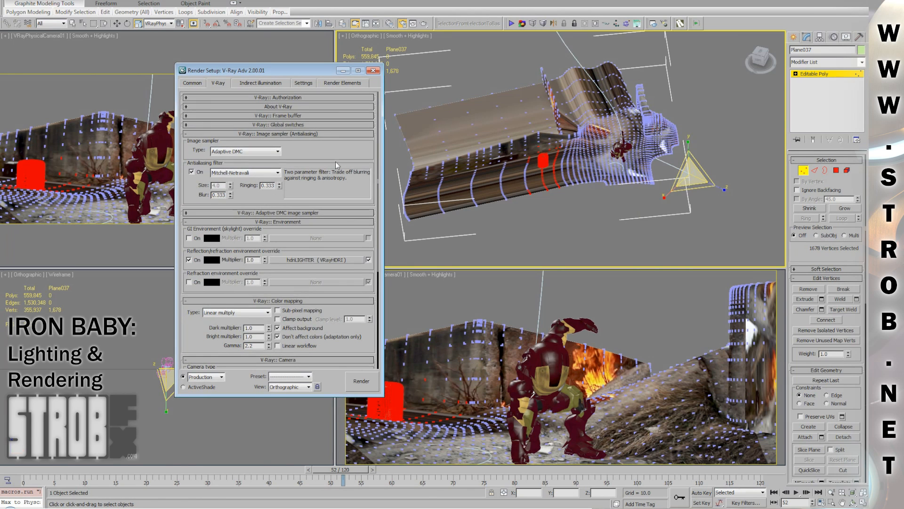
pyautogui.click(278, 115)
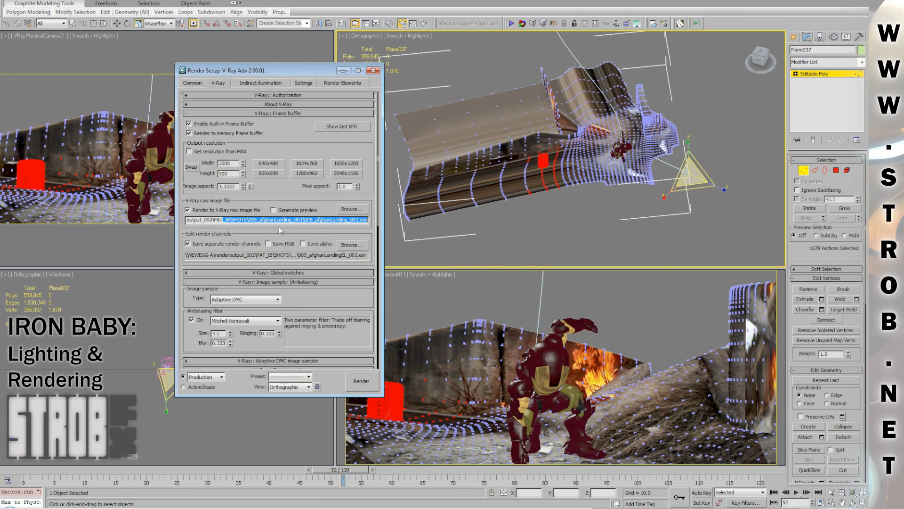
pyautogui.moveTo(434, 209)
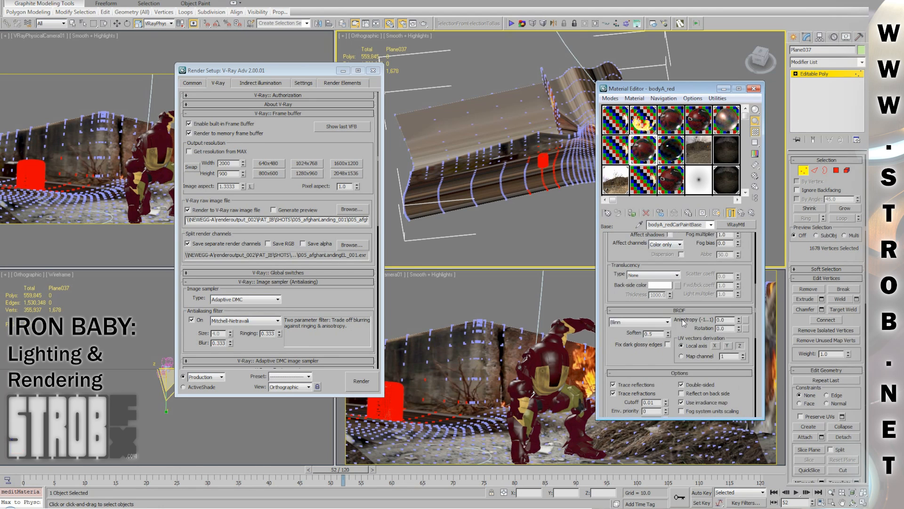
# Open bodyA_red's diffuse bitmap (gamma override 2.2) and bring up its Select Bitmap Image File browser
pyautogui.scroll(-3)
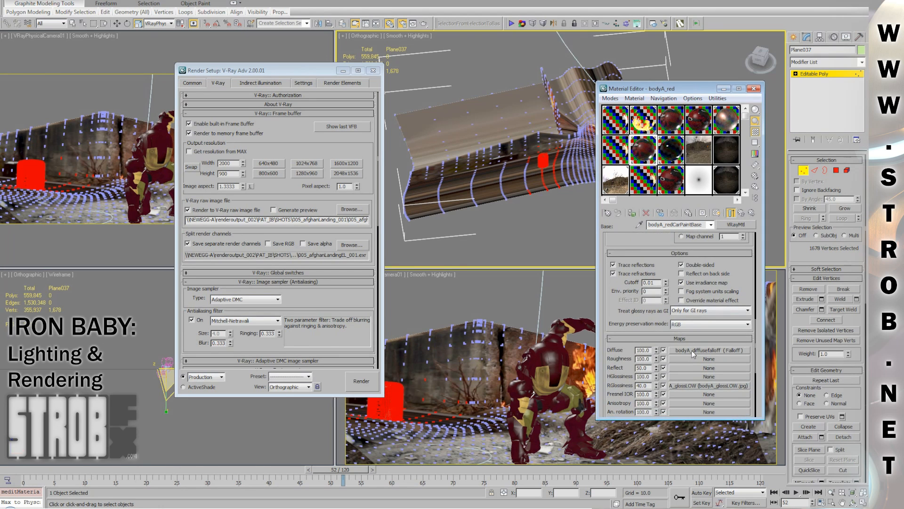
pyautogui.click(710, 350)
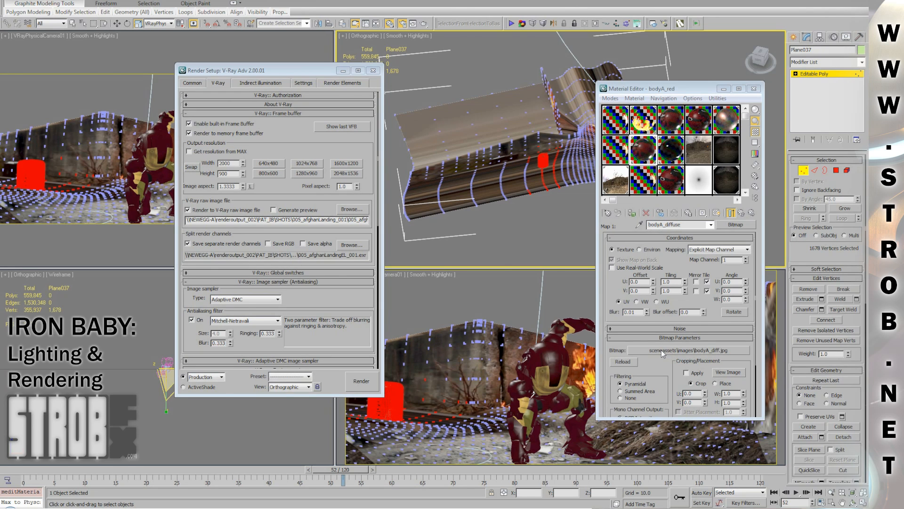
pyautogui.click(684, 351)
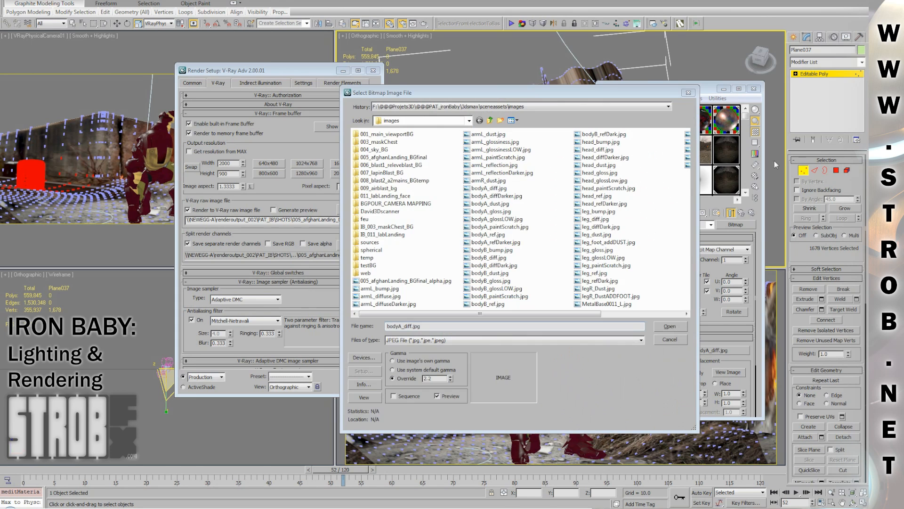
# Inspect the bitmap's 2.2 gamma override and cancel the Select Bitmap Image File dialog
pyautogui.tripleClick(436, 378)
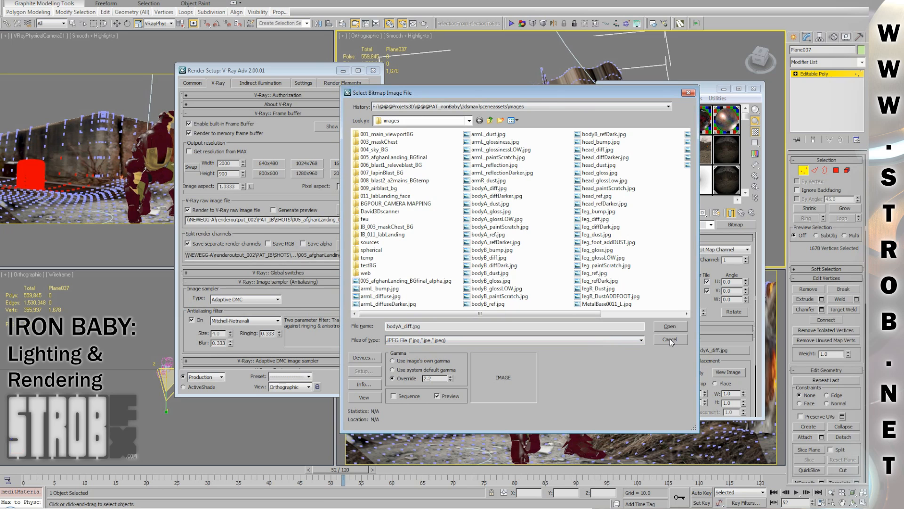
pyautogui.click(670, 326)
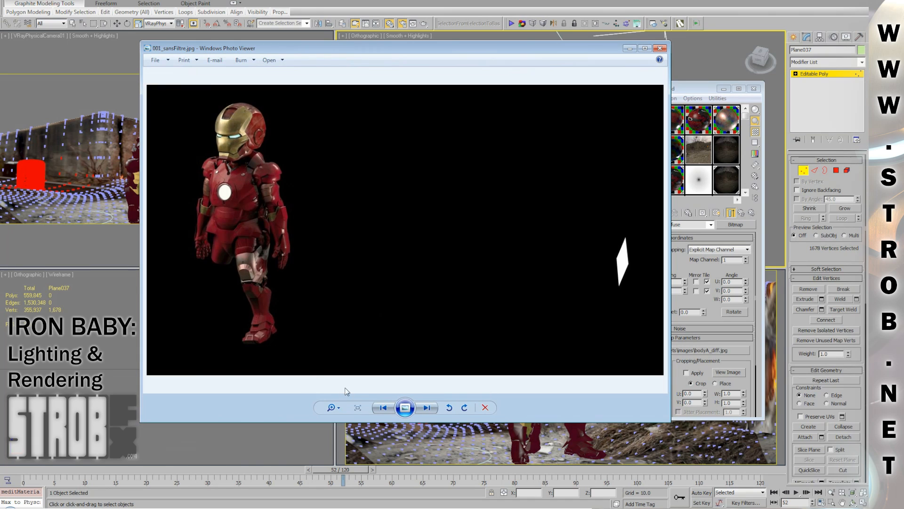
pyautogui.moveTo(305, 290)
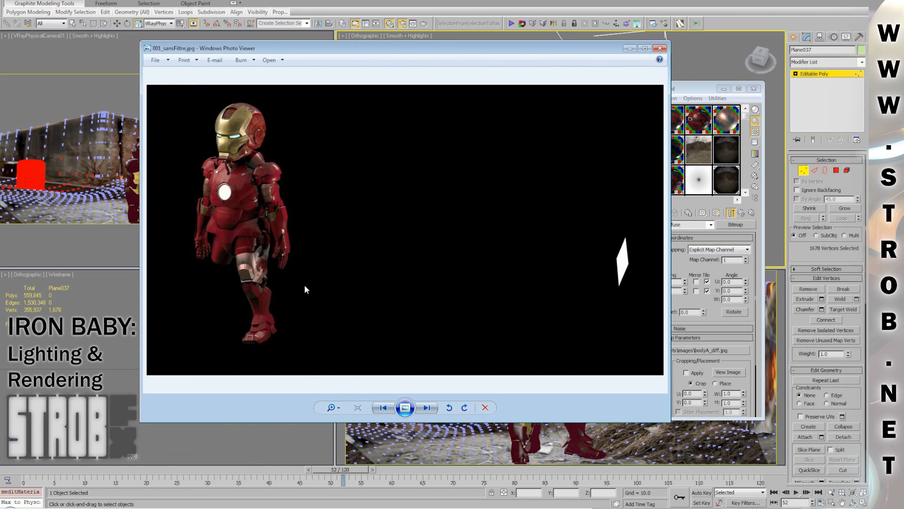
pyautogui.moveTo(179, 167)
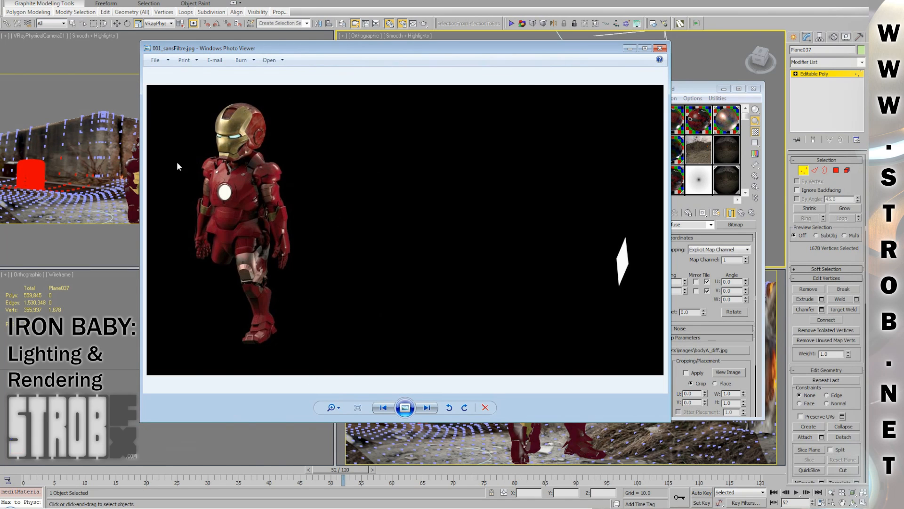
pyautogui.moveTo(248, 362)
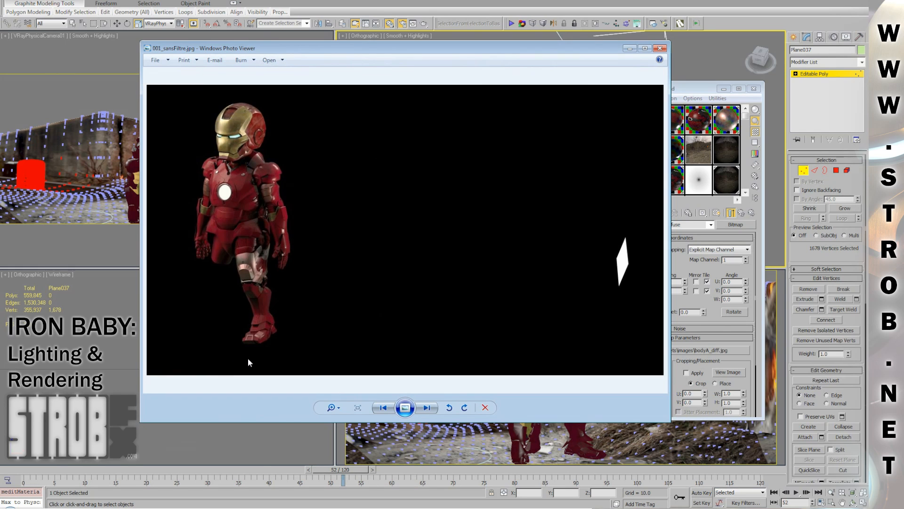
pyautogui.moveTo(342, 356)
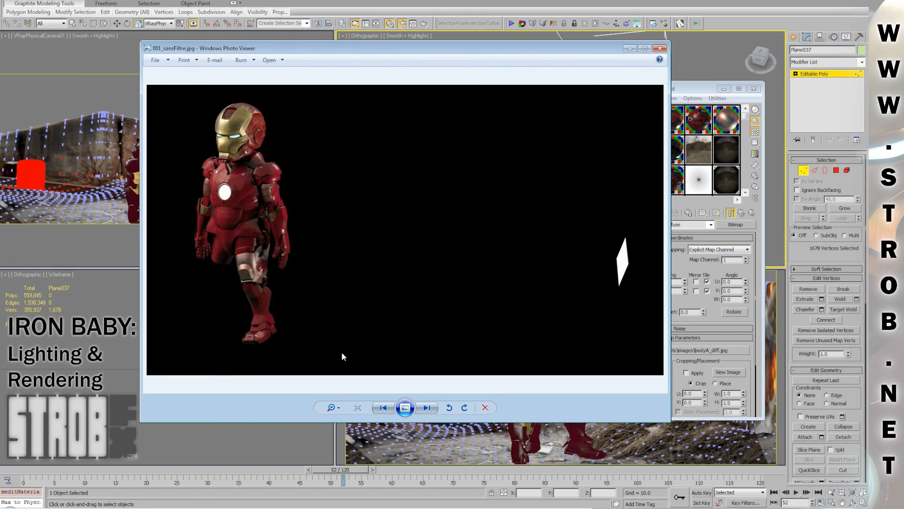
# Cycle between 001_sansFiltre, 002_NON LINEAIRE 8 BITS and the 003 linear render, ending on the linear one
pyautogui.click(425, 407)
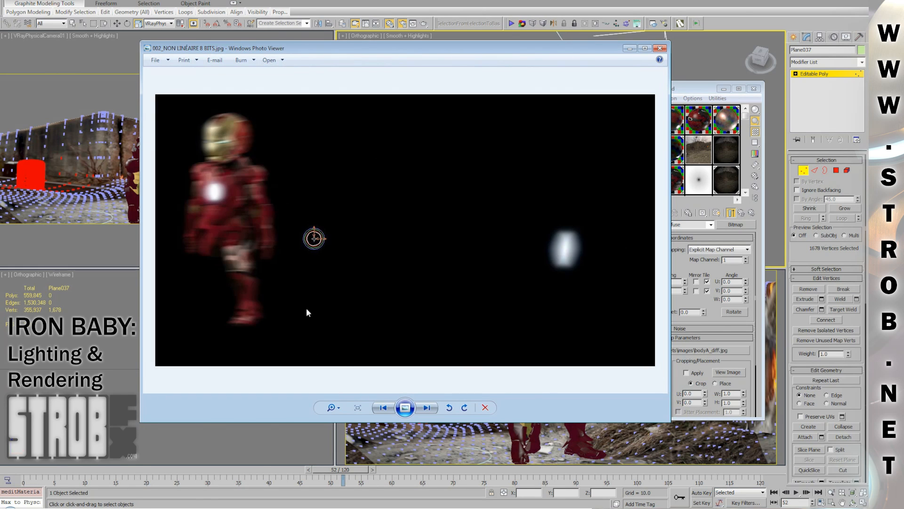
pyautogui.moveTo(286, 161)
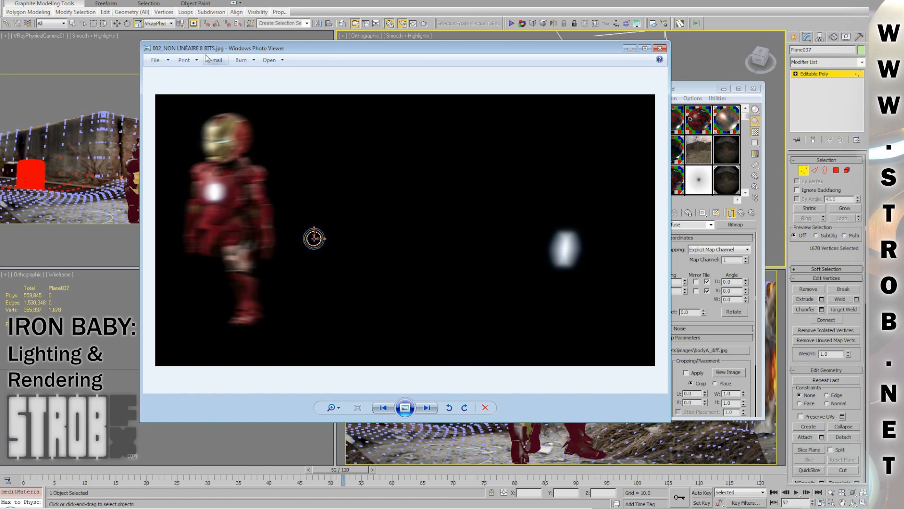
pyautogui.moveTo(252, 171)
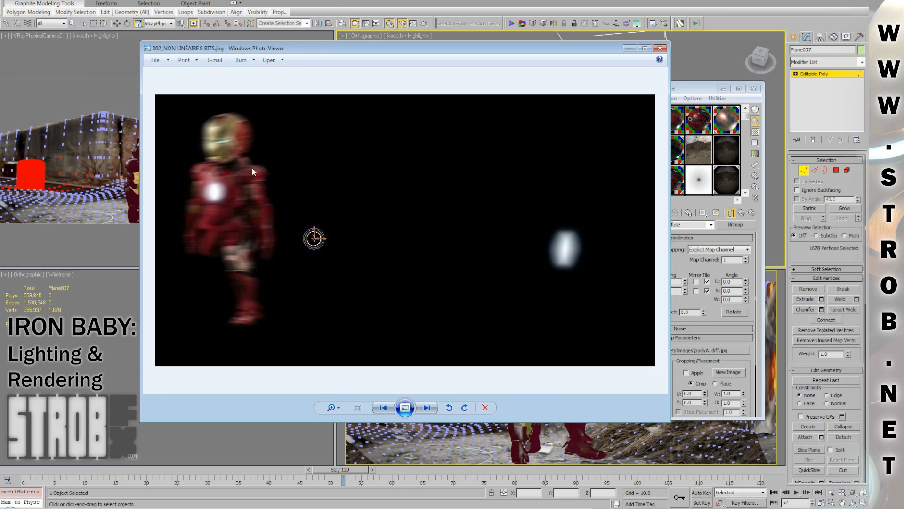
pyautogui.moveTo(247, 153)
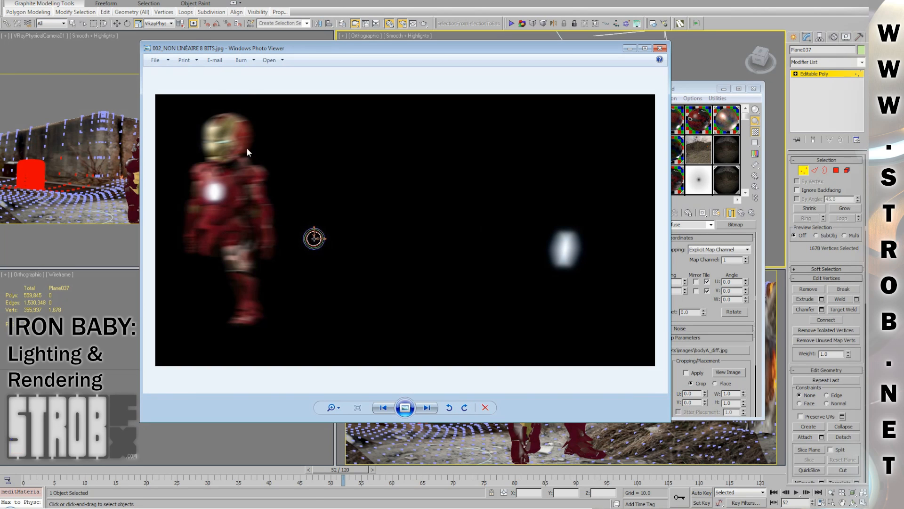
pyautogui.moveTo(289, 302)
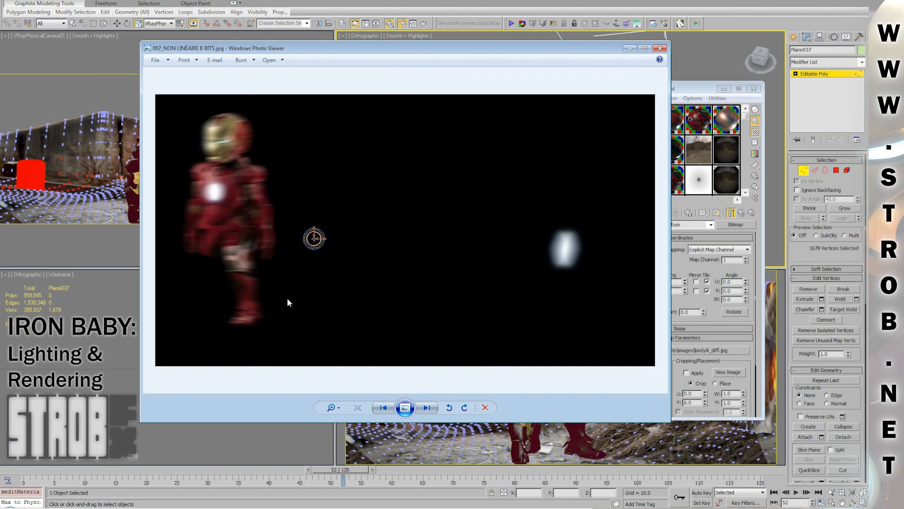
pyautogui.click(426, 406)
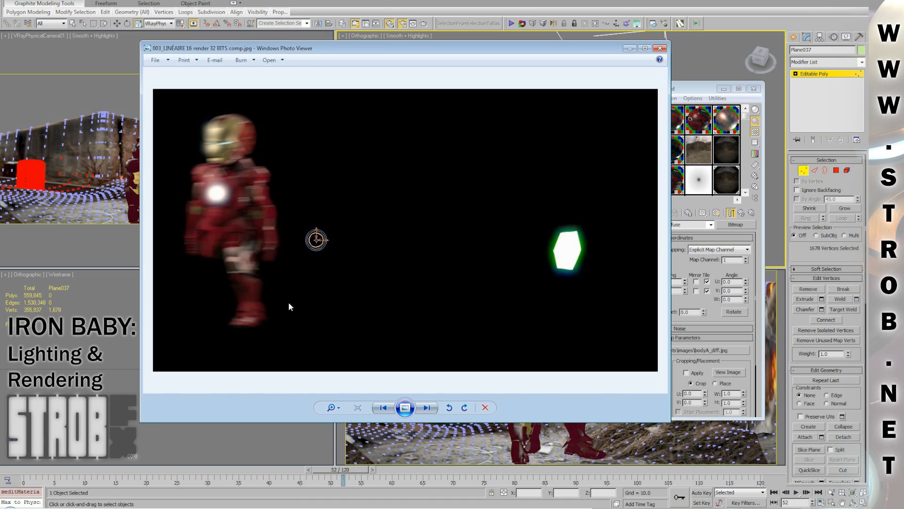
pyautogui.moveTo(271, 186)
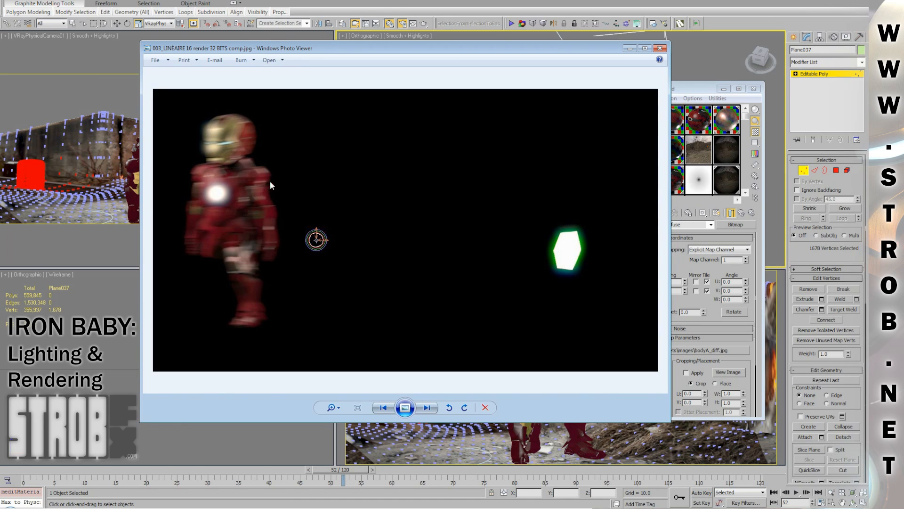
pyautogui.moveTo(236, 204)
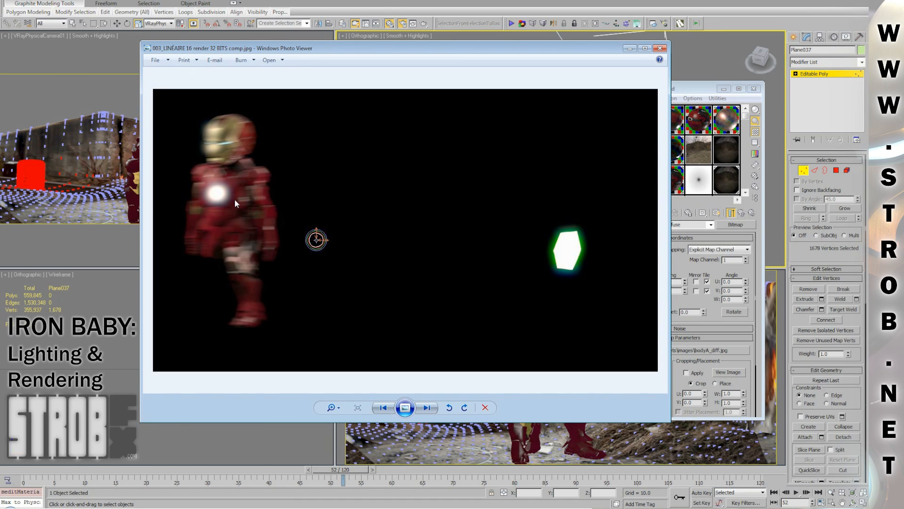
pyautogui.moveTo(570, 252)
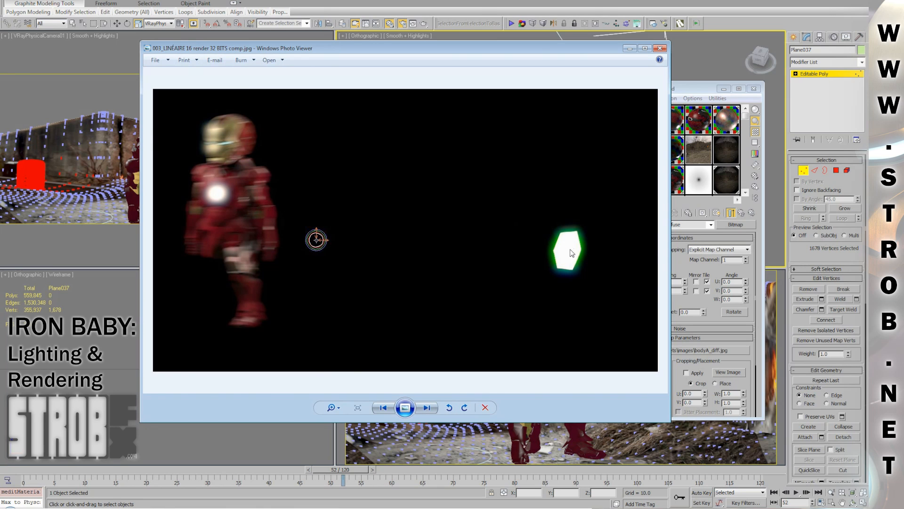
pyautogui.moveTo(298, 320)
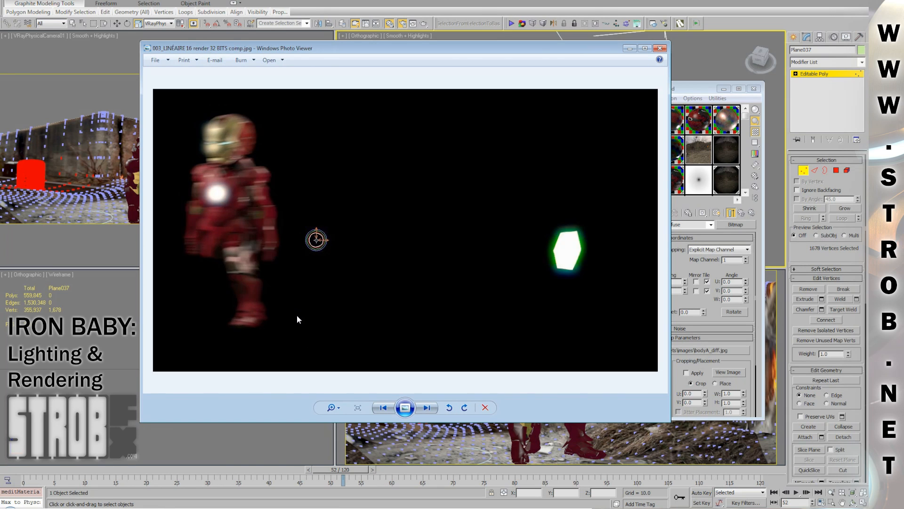
pyautogui.click(384, 407)
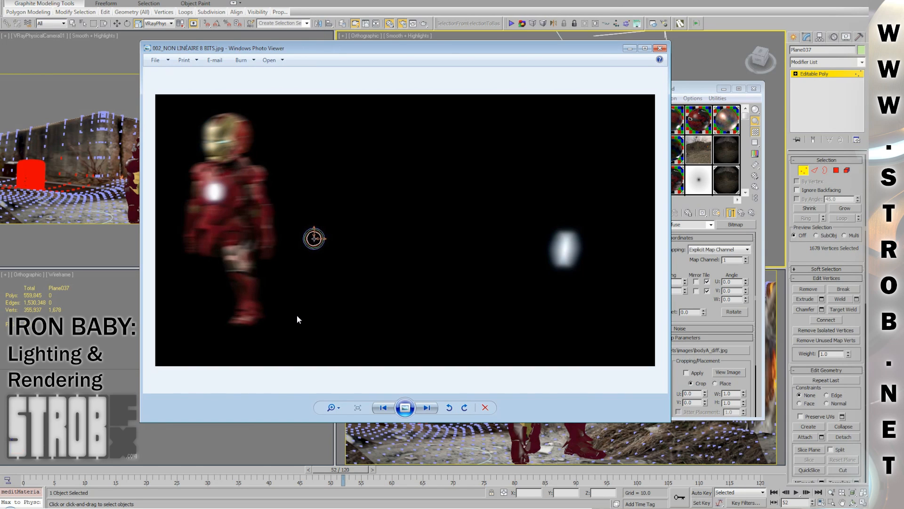
pyautogui.click(426, 407)
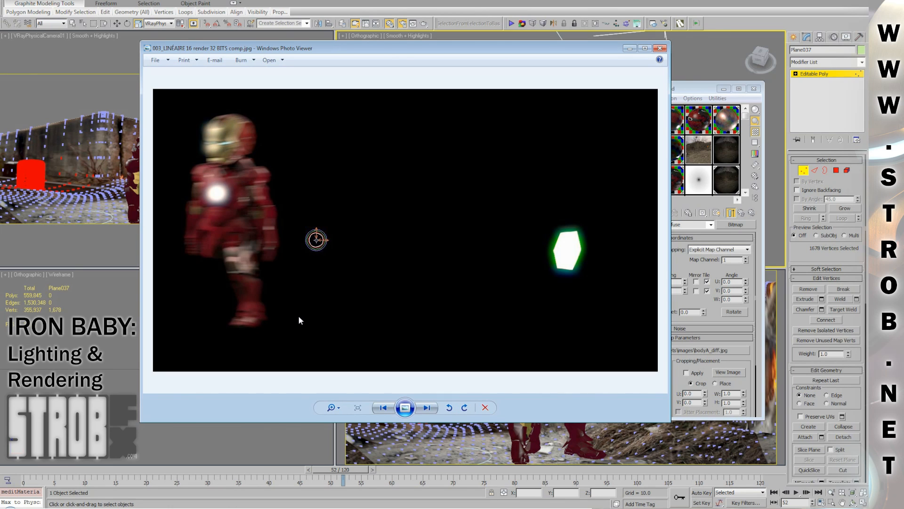
pyautogui.click(382, 407)
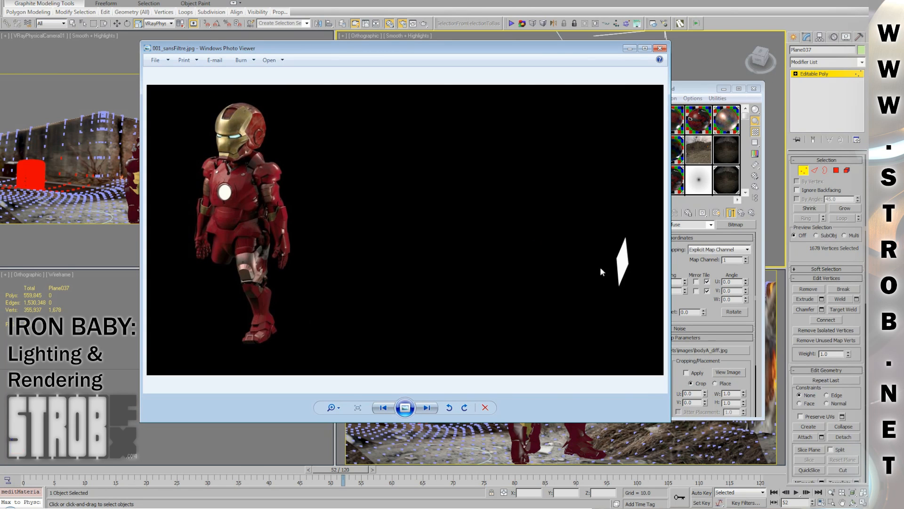
pyautogui.click(426, 408)
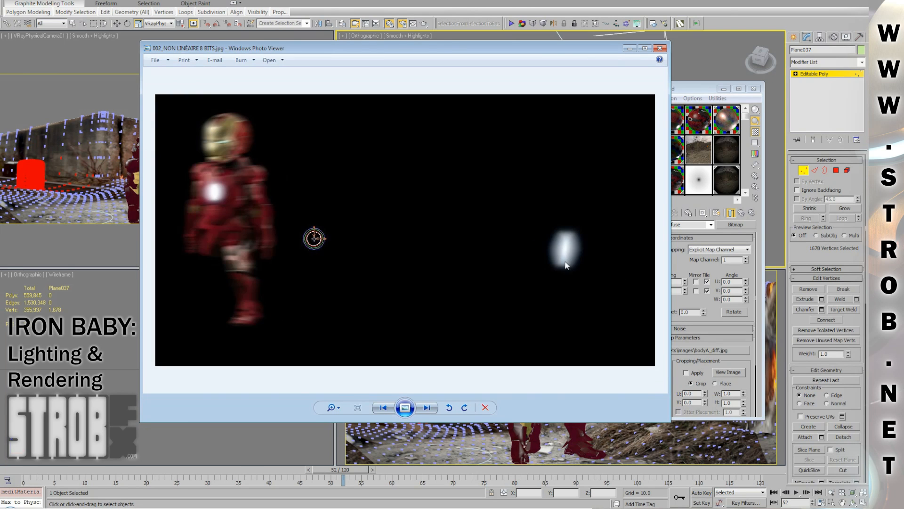
pyautogui.click(426, 407)
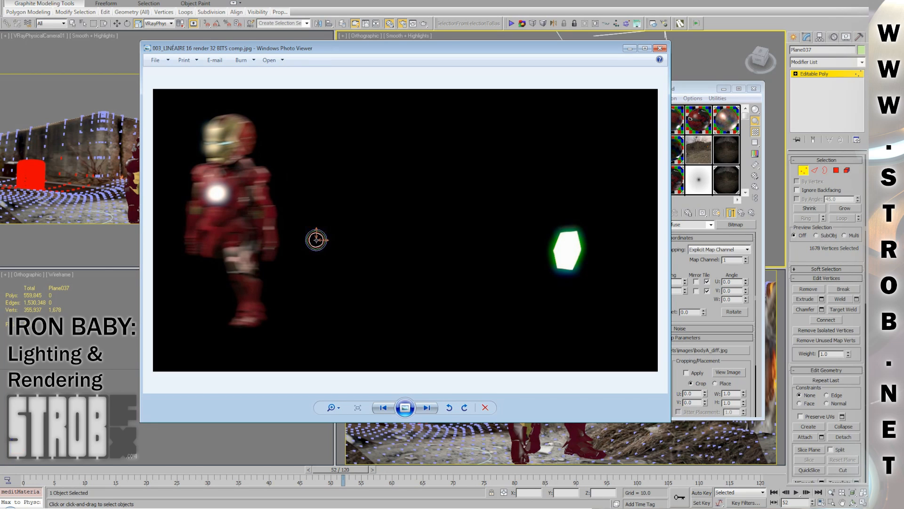